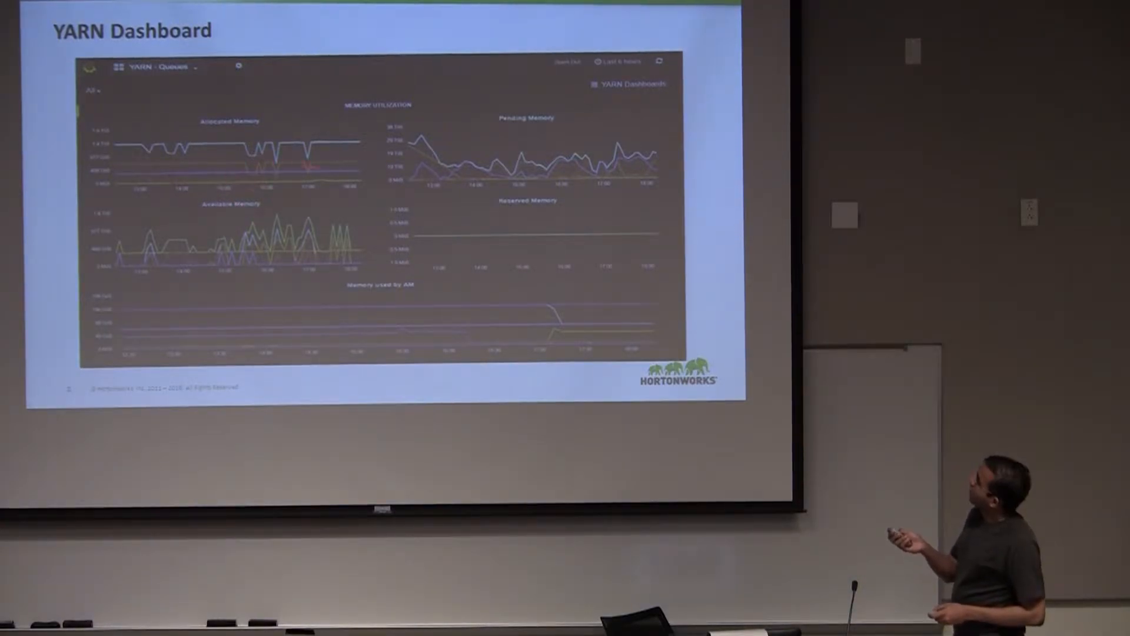
key("right")
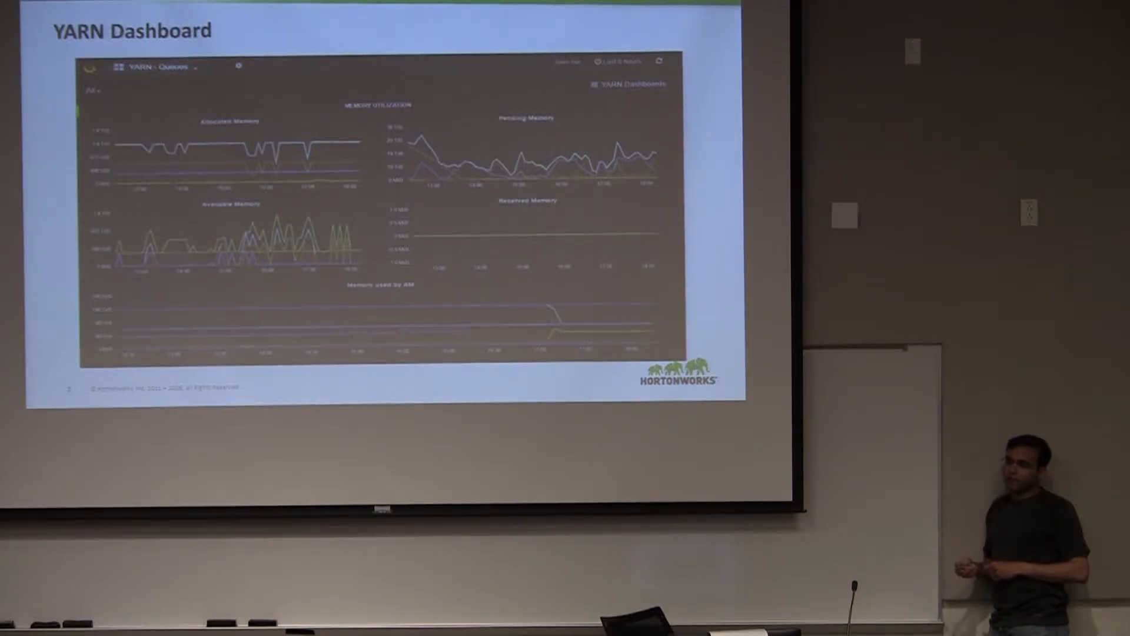
key("right")
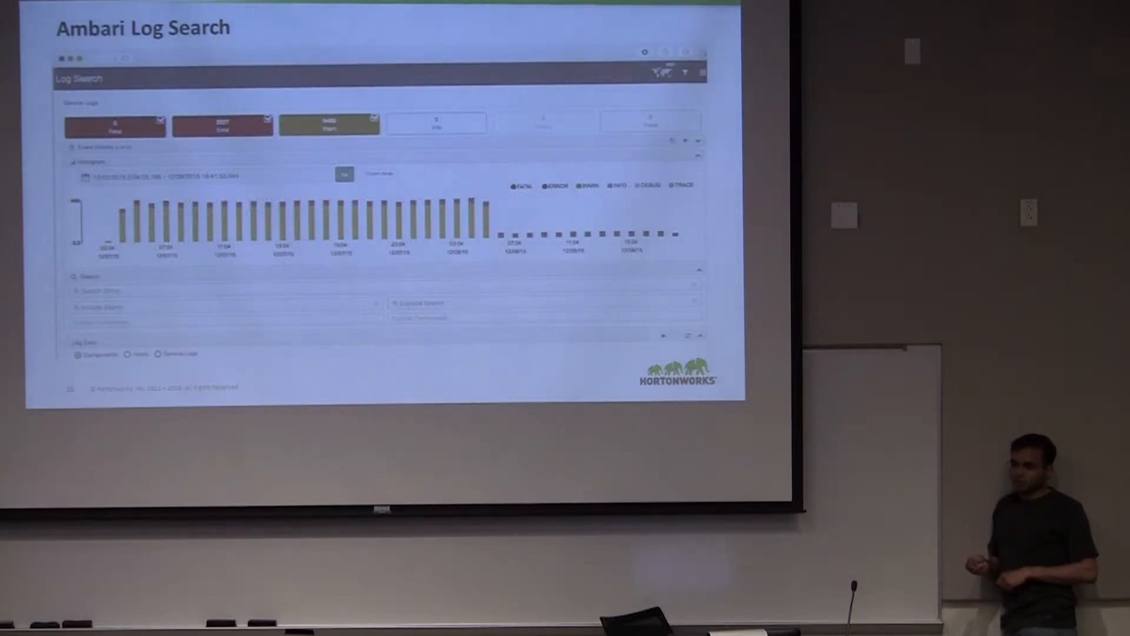